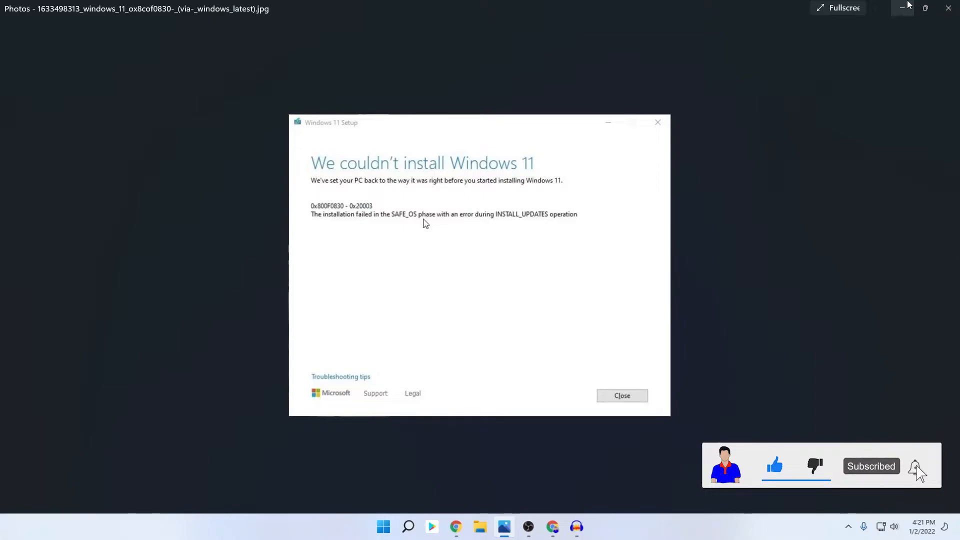
Minimize the 0x800F0830 error screenshot in Photos, then bring it back from the taskbar
click(916, 466)
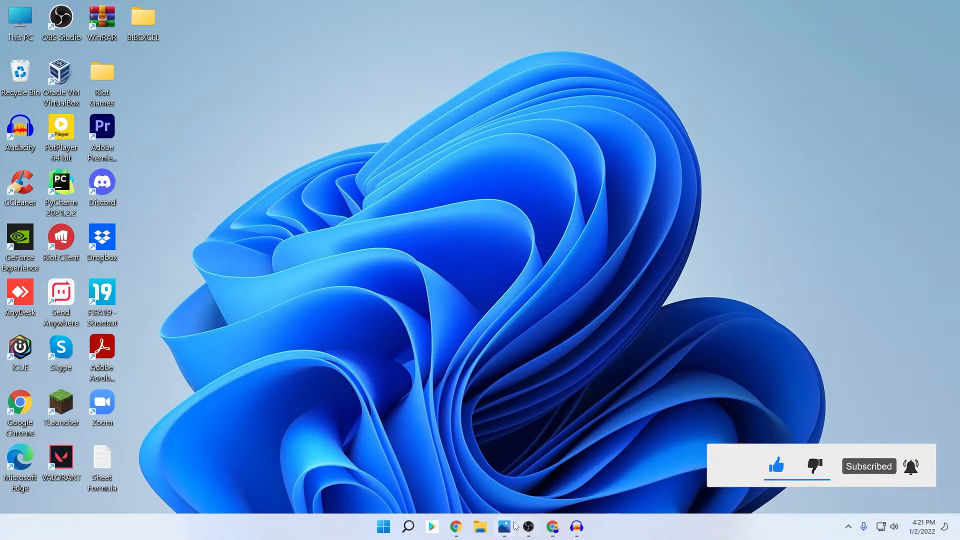
click(504, 526)
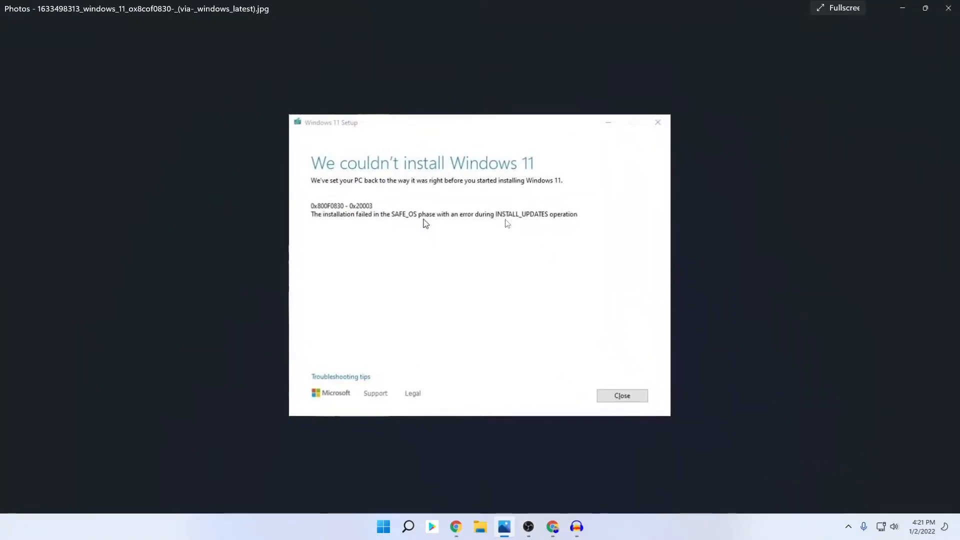
mouse_move(550, 226)
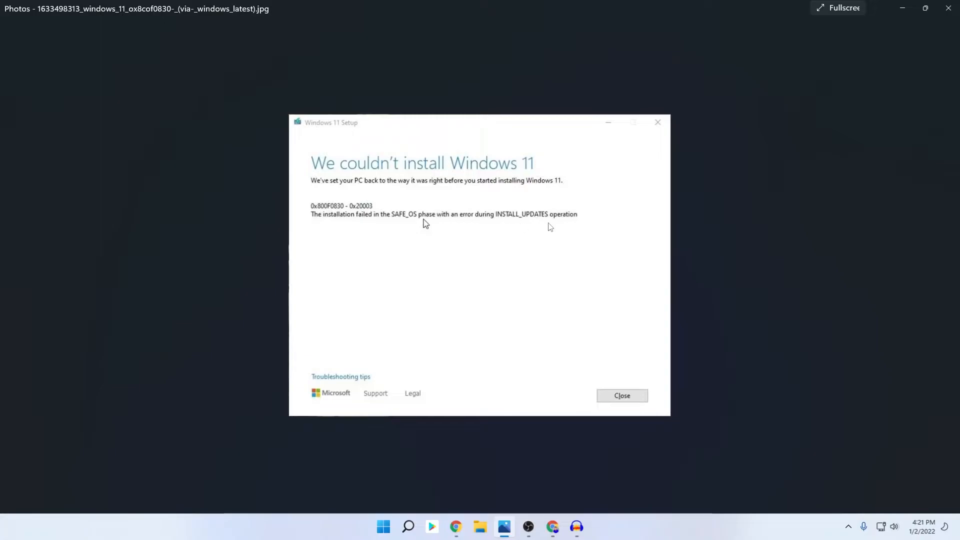
mouse_move(496, 221)
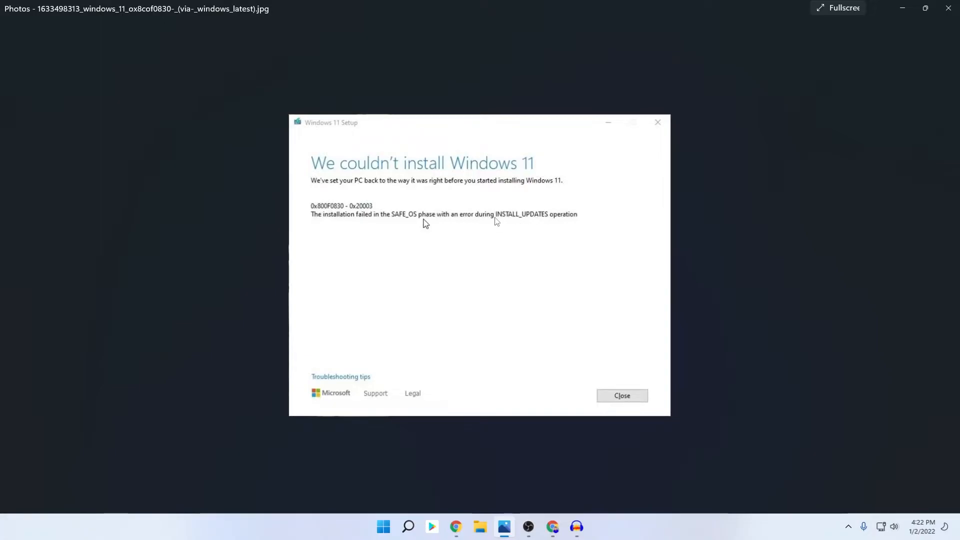
mouse_move(906, 8)
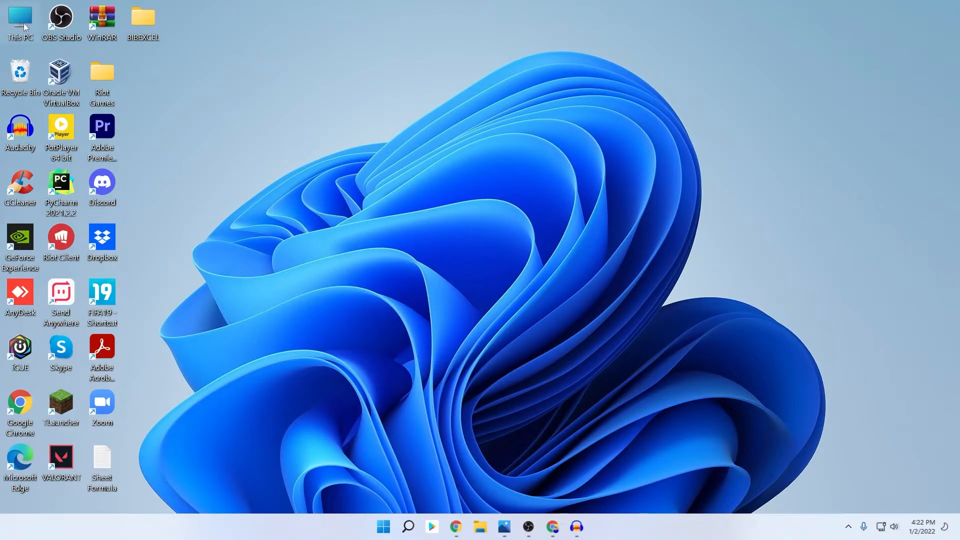
Browse This PC into the ESD-USB (G:) drive and select the setup application
double_click(19, 19)
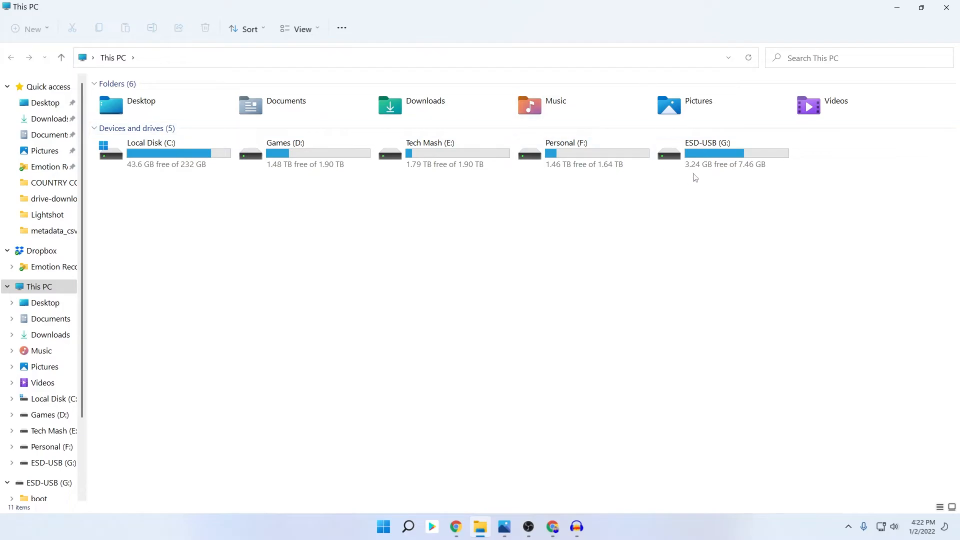
click(723, 153)
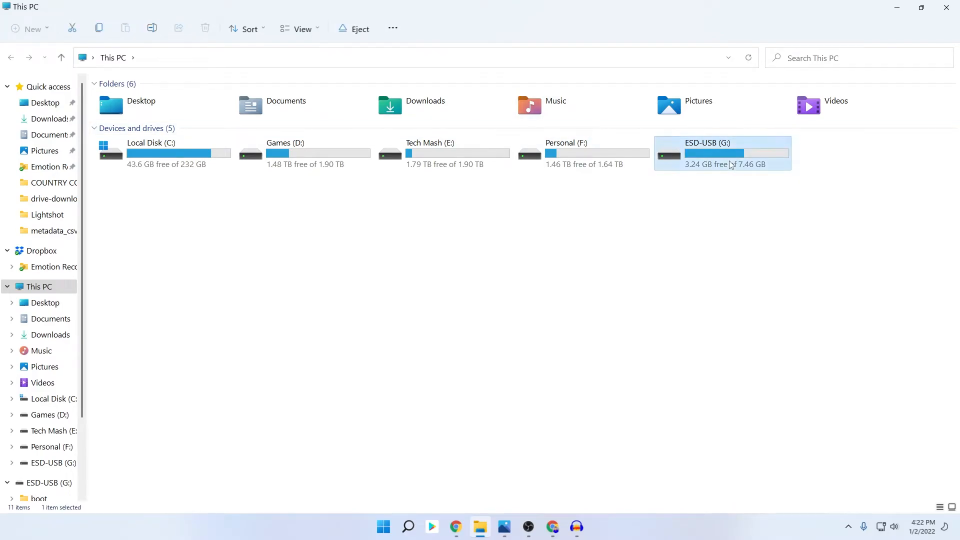
double_click(722, 153)
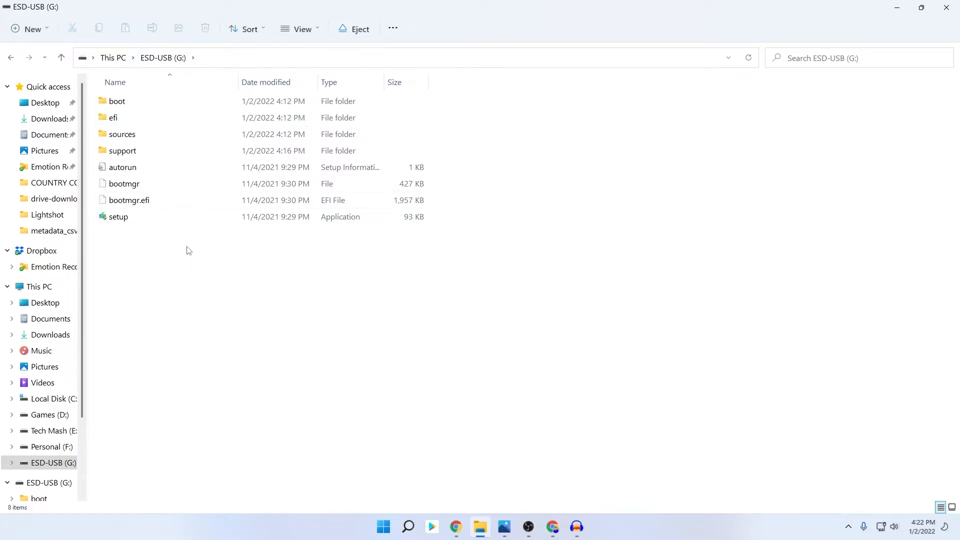
click(118, 217)
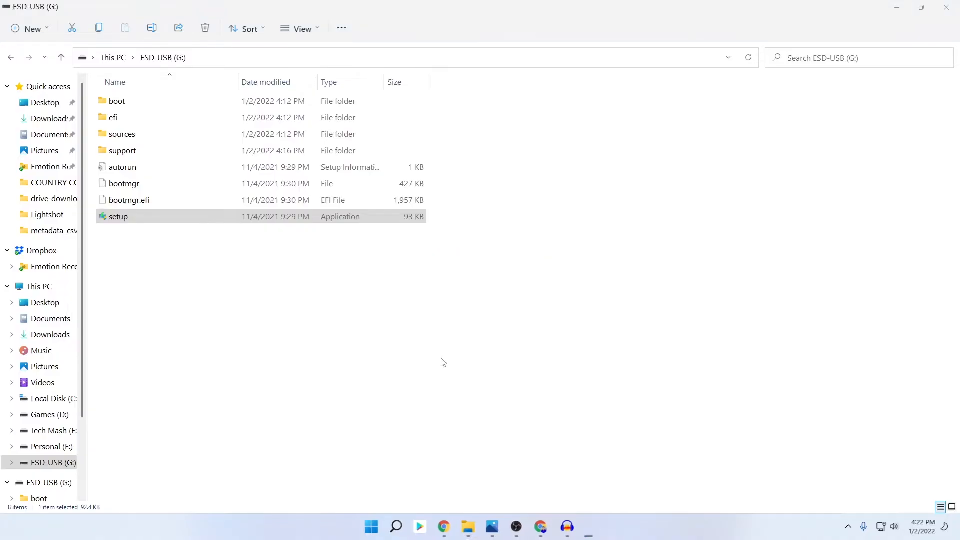
Launch setup.exe from the USB and choose 'Change how Setup downloads updates'
double_click(118, 216)
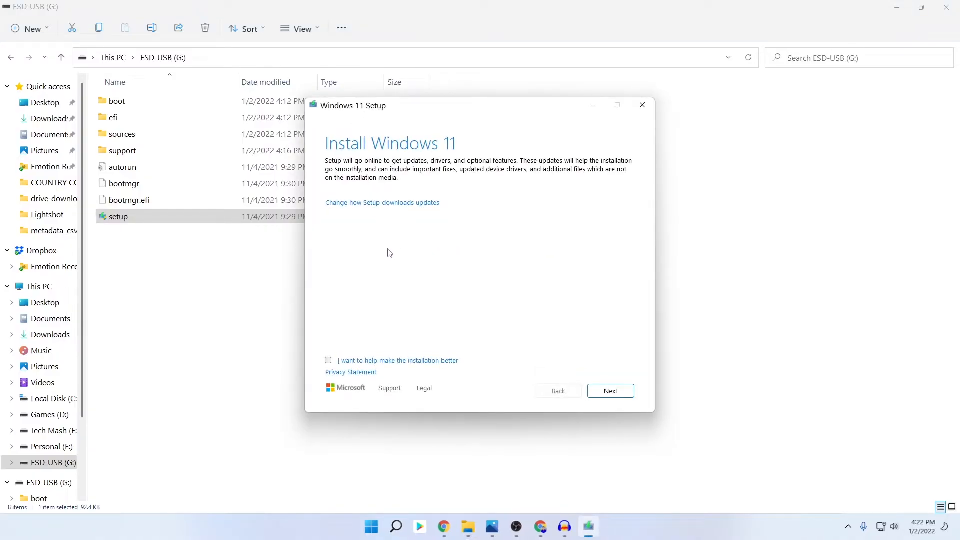
mouse_move(333, 393)
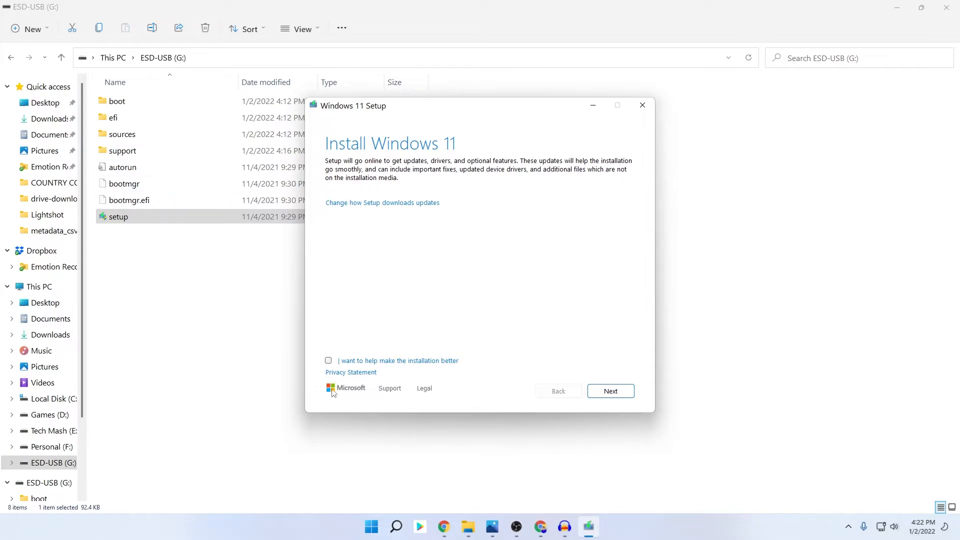
mouse_move(611, 390)
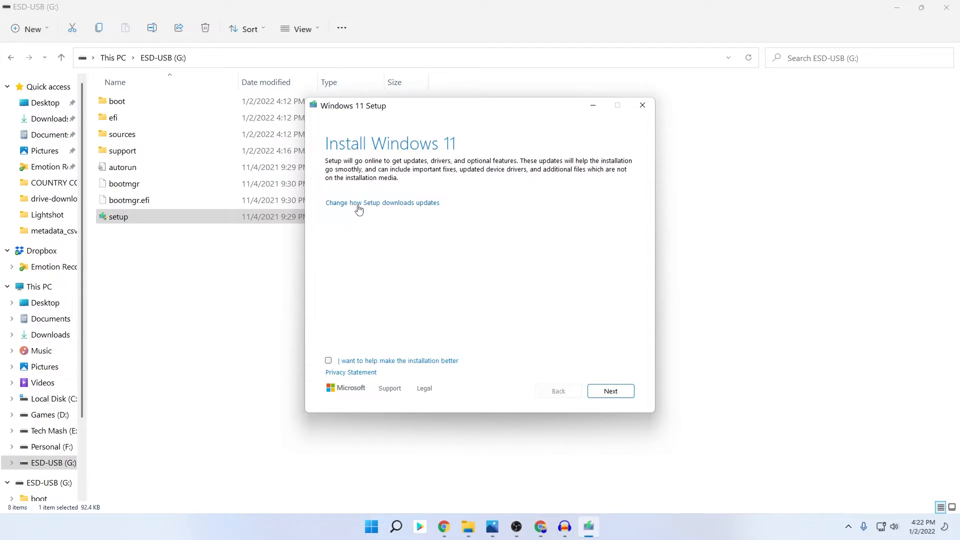
click(382, 202)
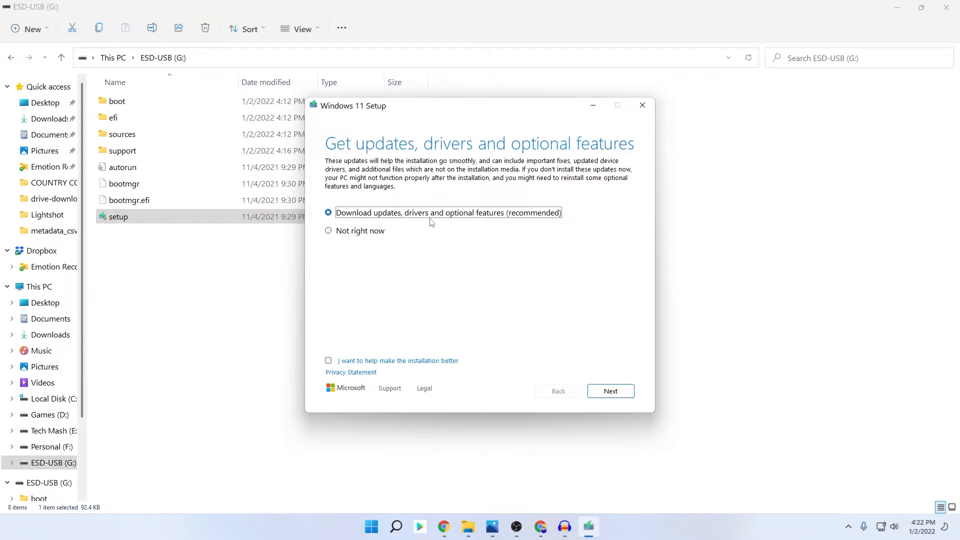
mouse_move(440, 236)
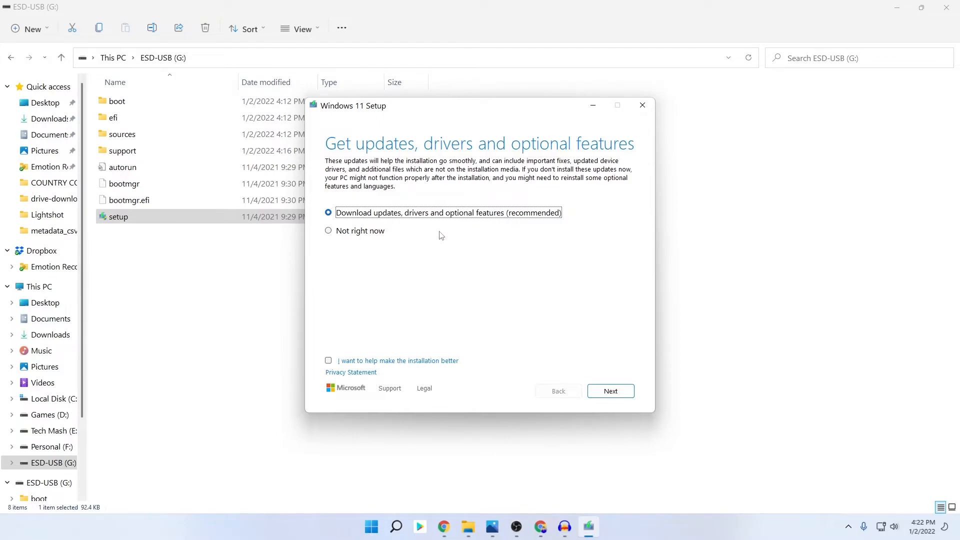
mouse_move(577, 218)
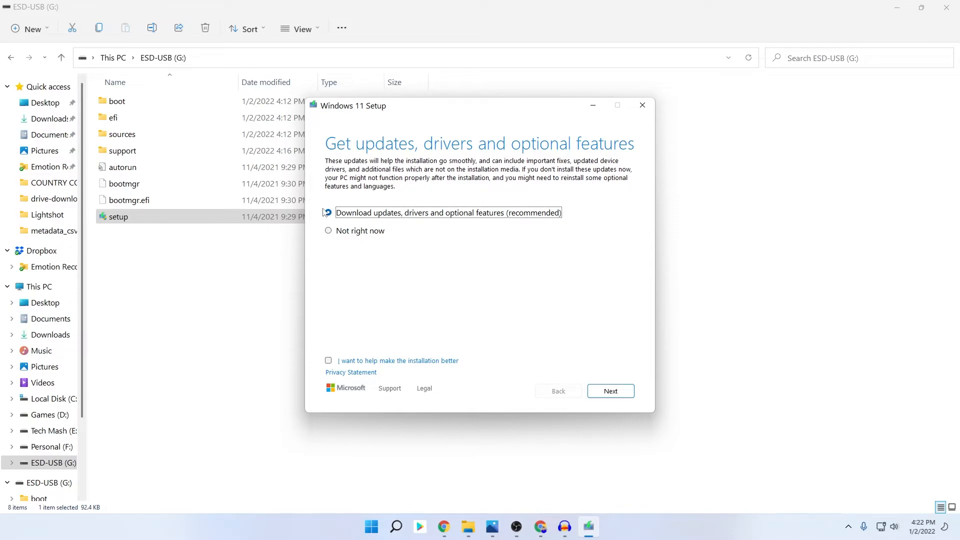
Choose 'Not right now' for updates, drivers and optional features, then continue
click(328, 213)
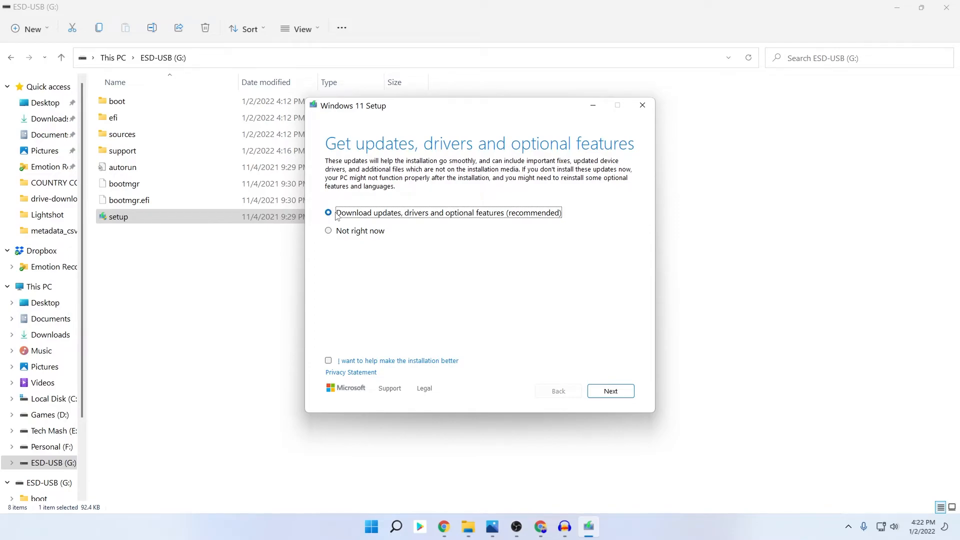
click(328, 231)
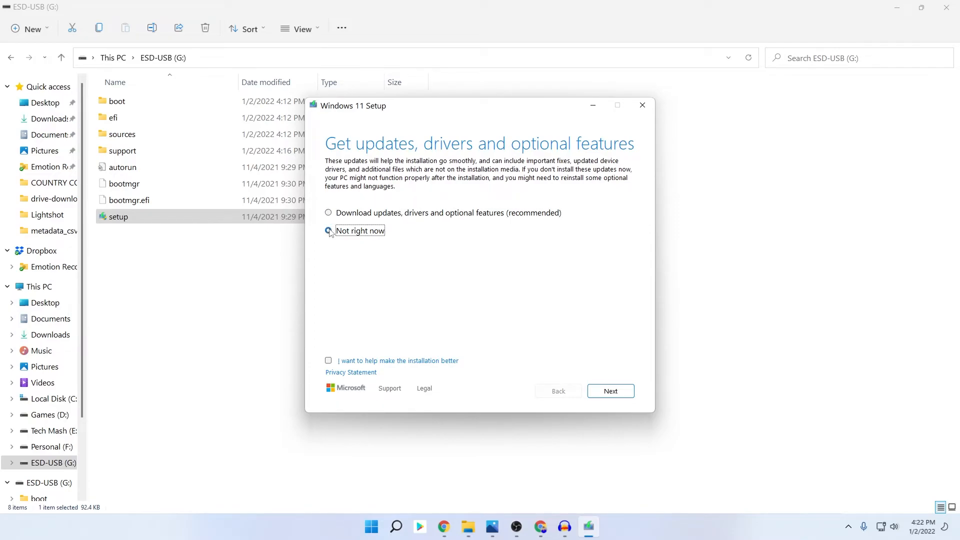
click(328, 231)
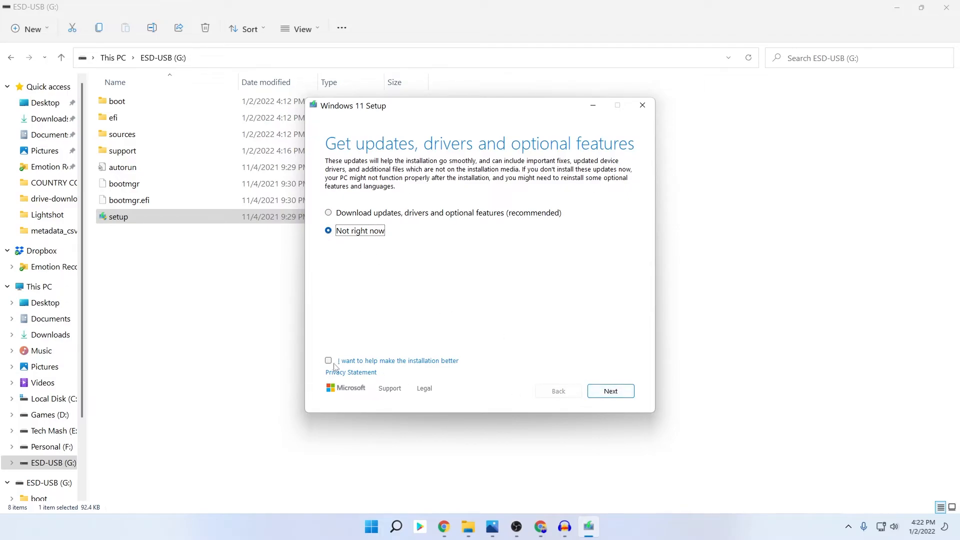
click(610, 390)
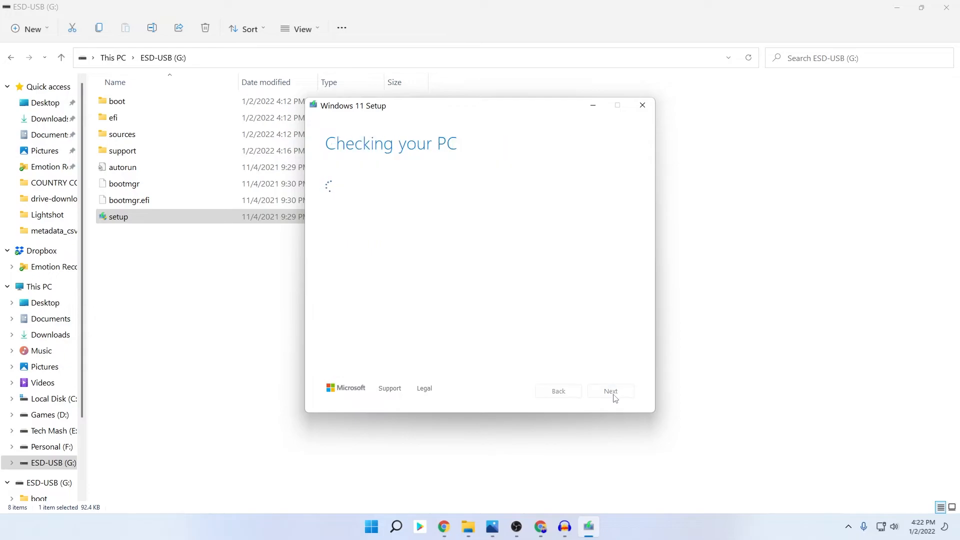
mouse_move(477, 347)
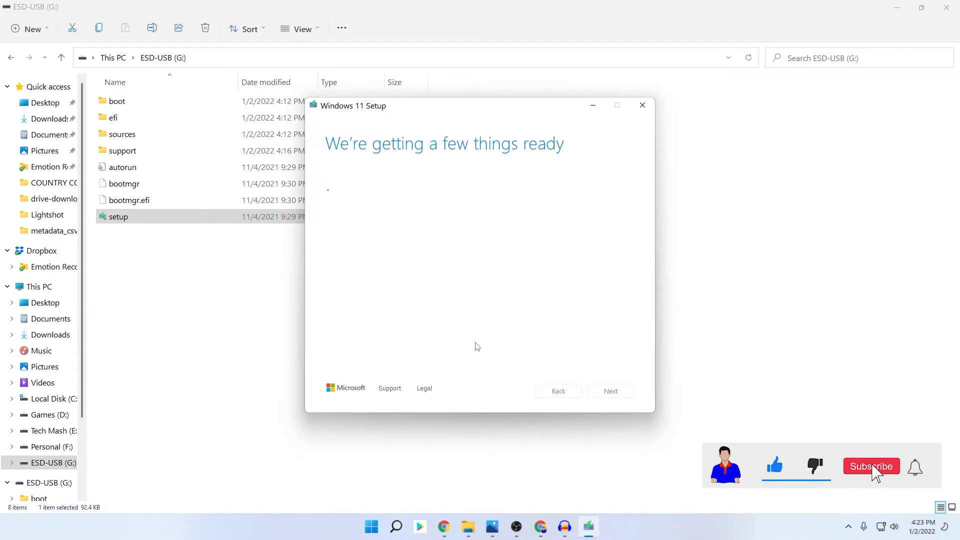
Wait through 'Checking your PC' and 'Getting a few things ready' until license terms appear
click(871, 467)
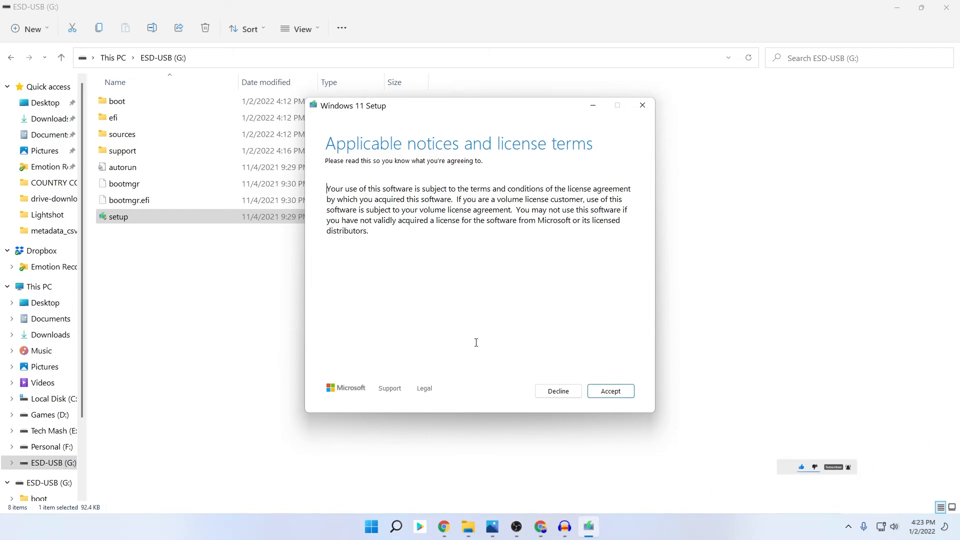
mouse_move(529, 234)
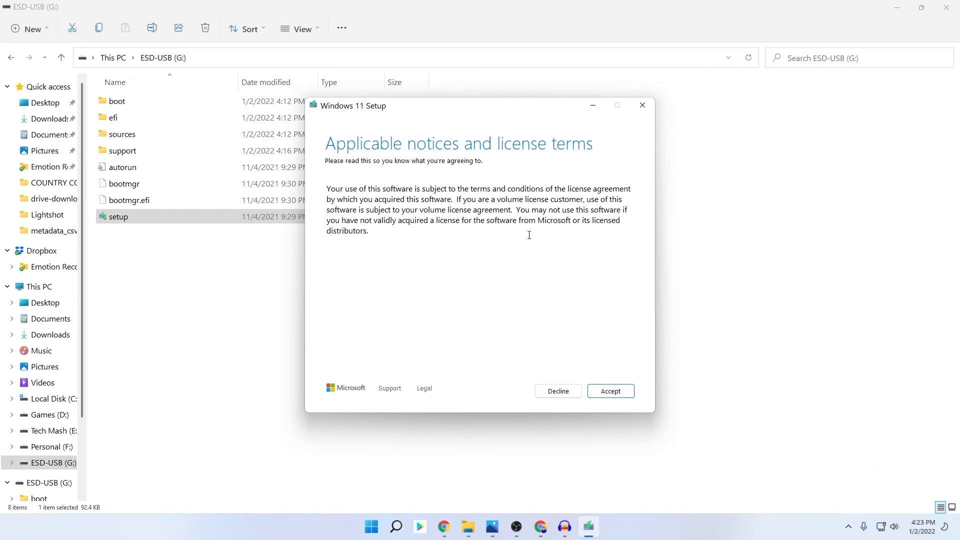